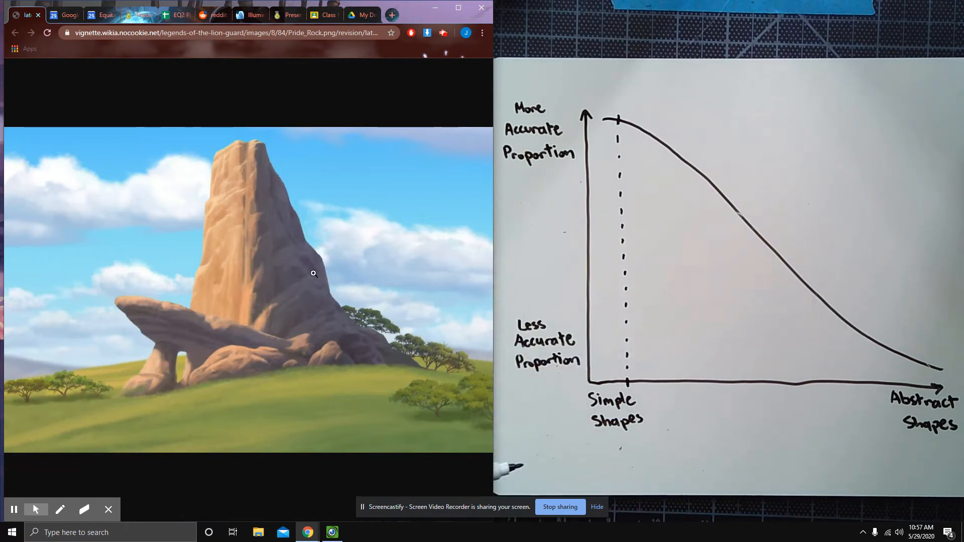
{"action": "mouse_move", "coordinate": [114, 322]}
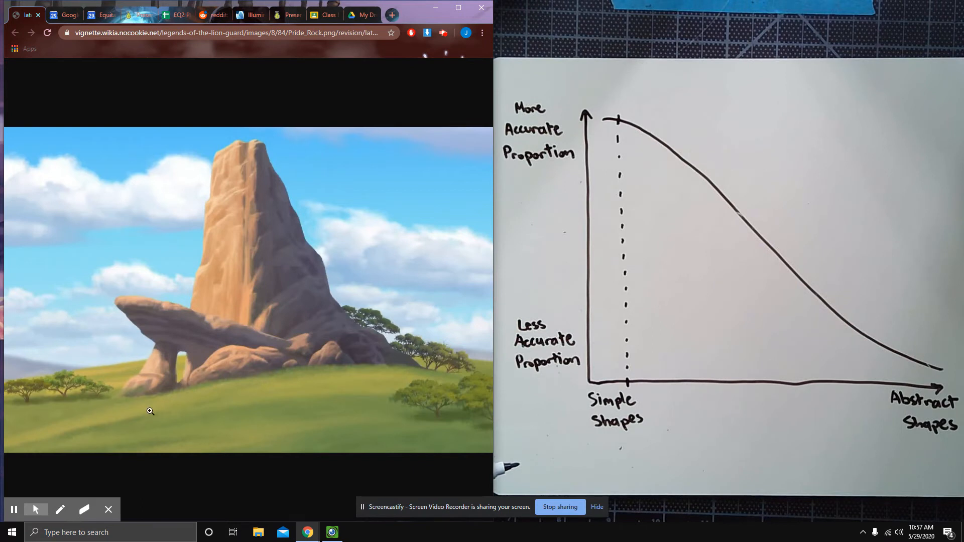
{"action": "mouse_move", "coordinate": [88, 432]}
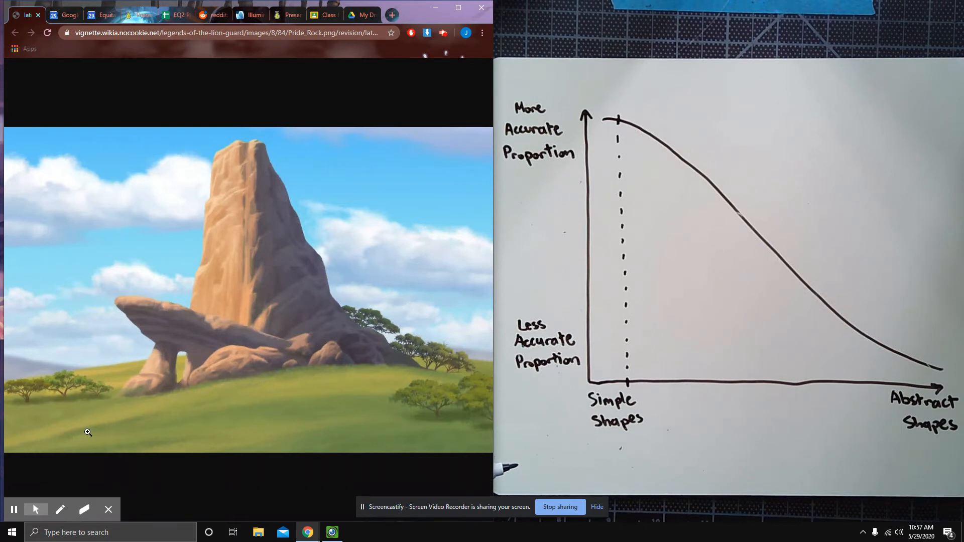
{"action": "mouse_move", "coordinate": [53, 401]}
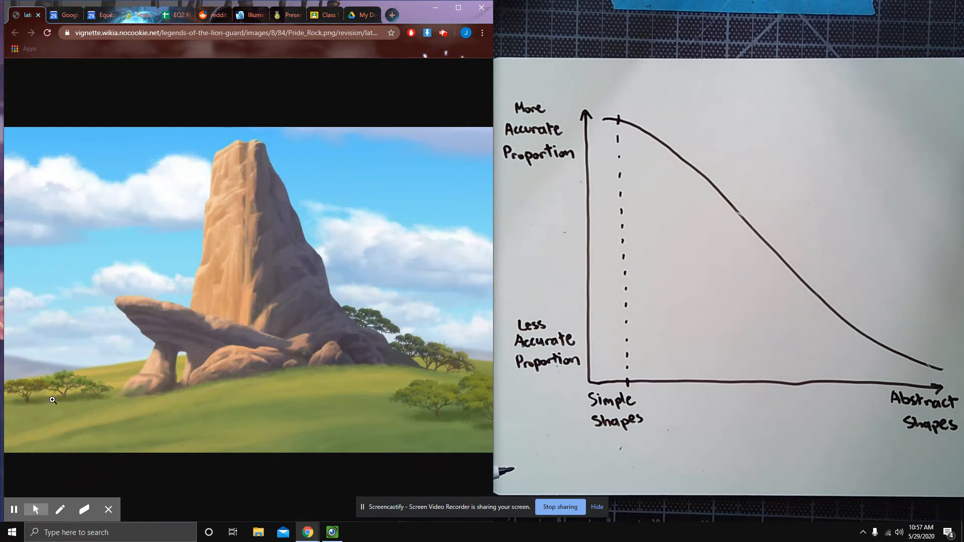
{"action": "mouse_move", "coordinate": [308, 341]}
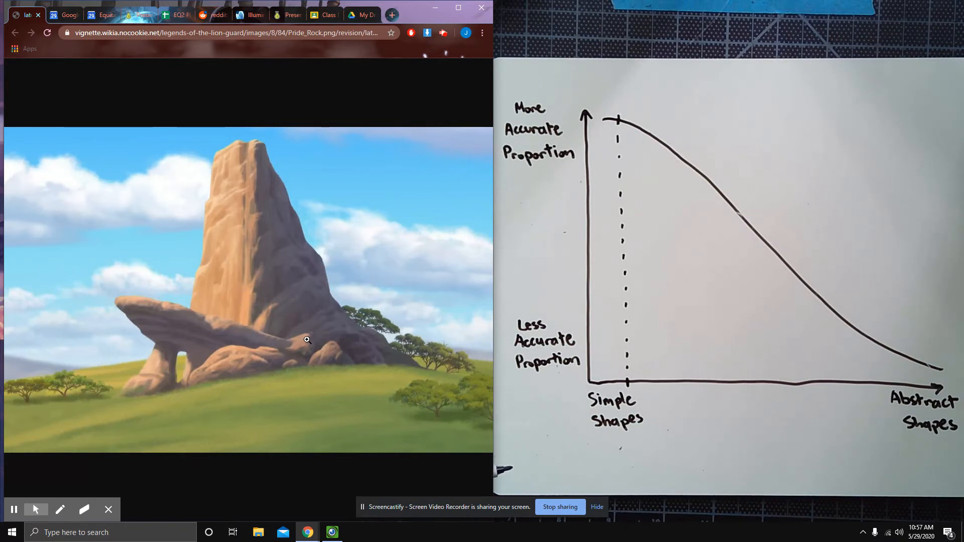
{"action": "mouse_move", "coordinate": [481, 420]}
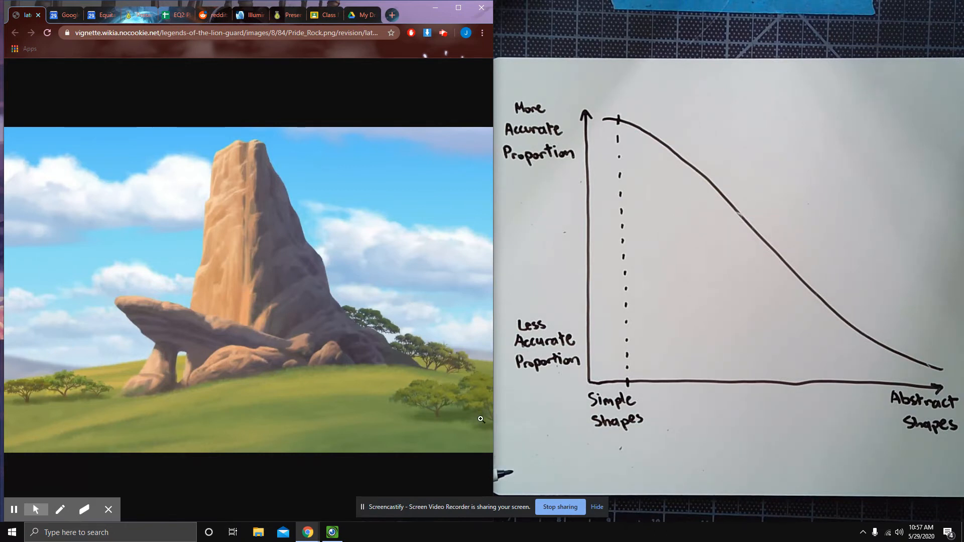
{"action": "mouse_move", "coordinate": [509, 376]}
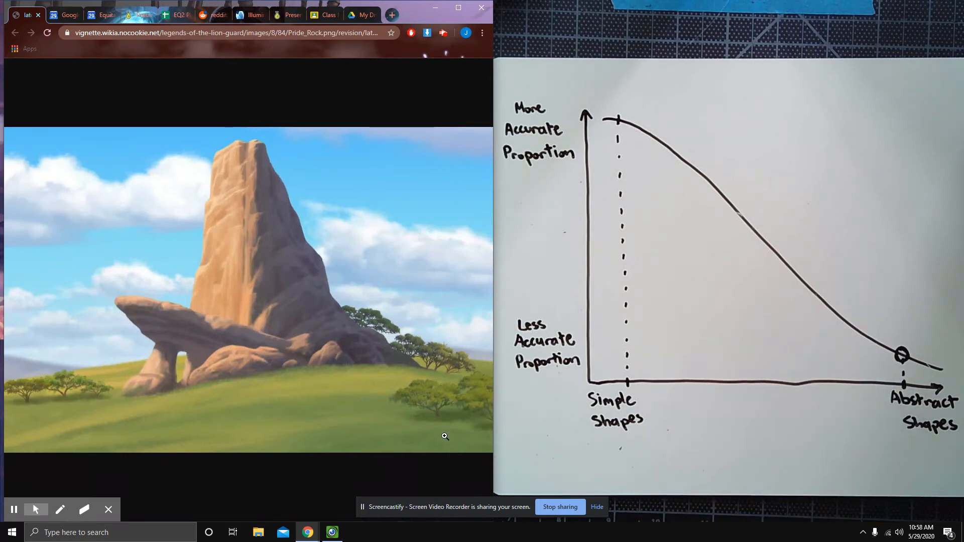
{"action": "mouse_move", "coordinate": [166, 217]}
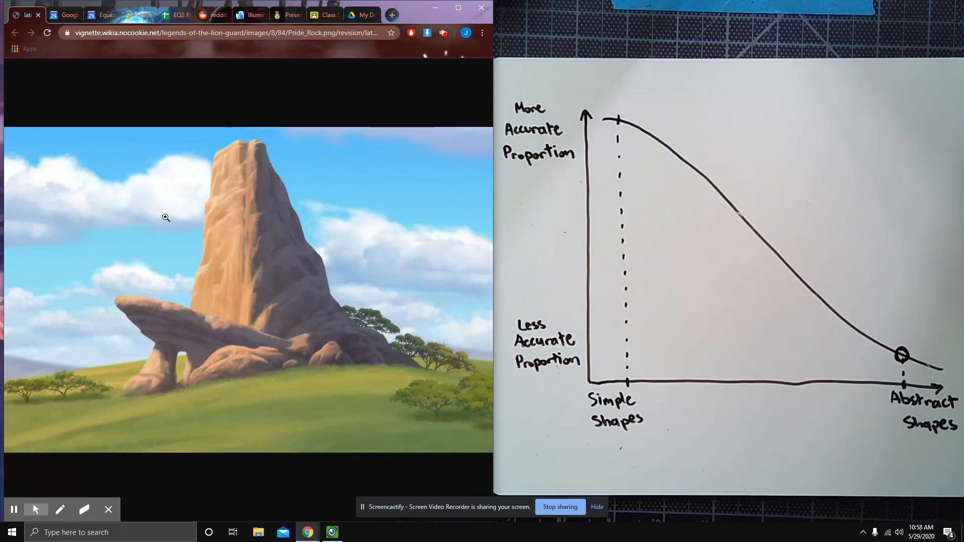
{"action": "mouse_move", "coordinate": [45, 163]}
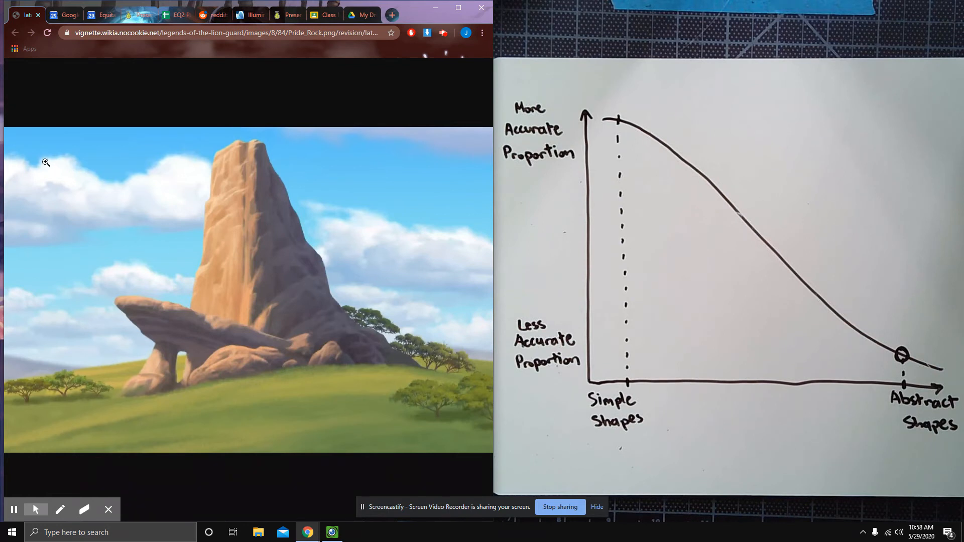
{"action": "mouse_move", "coordinate": [40, 187]}
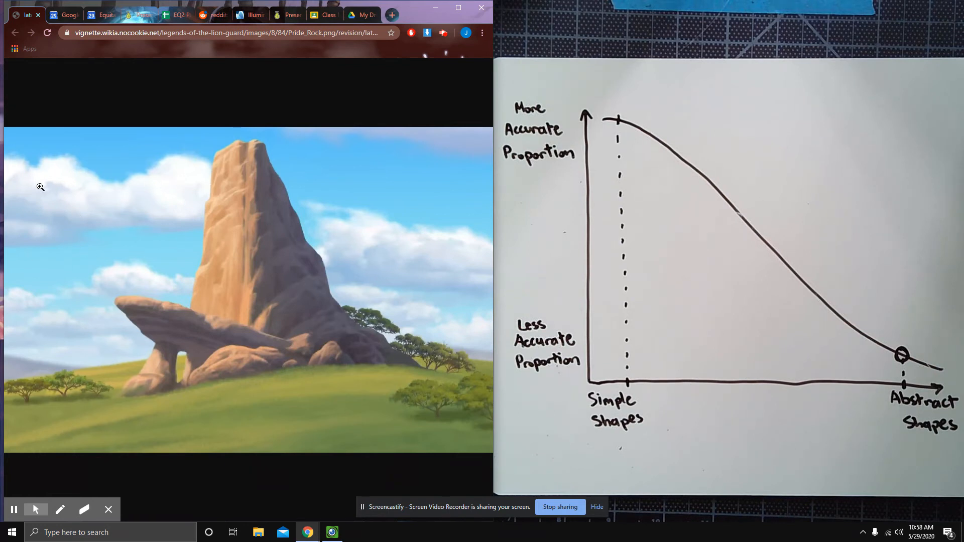
{"action": "mouse_move", "coordinate": [38, 191]}
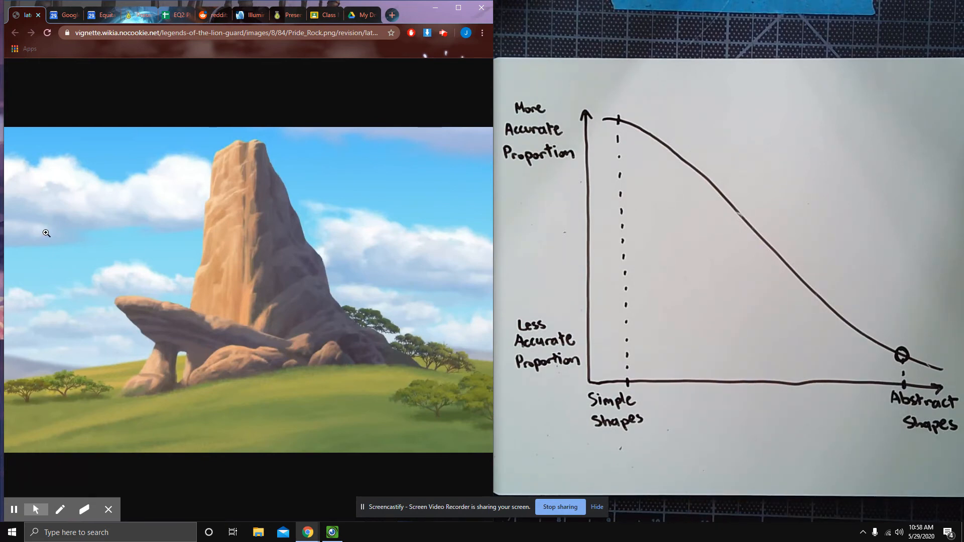
{"action": "mouse_move", "coordinate": [64, 300]}
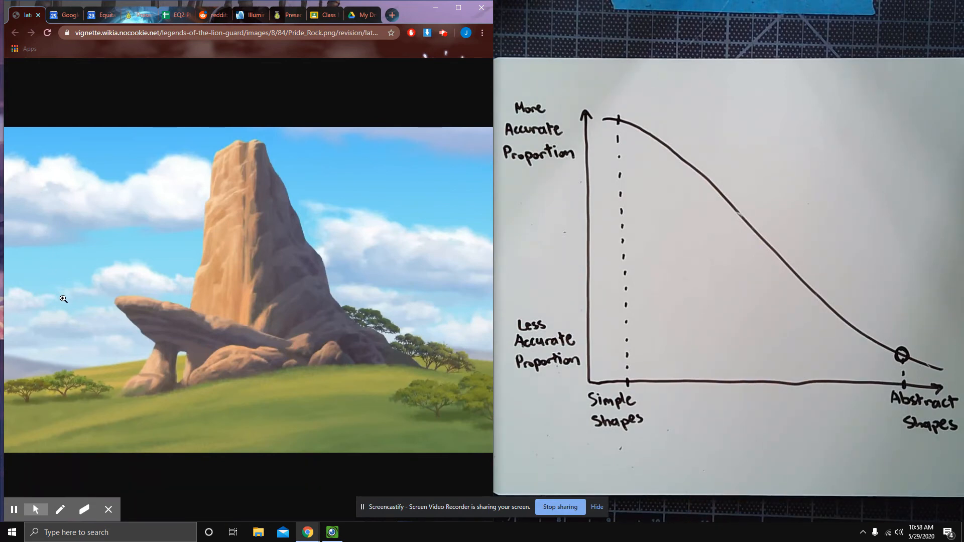